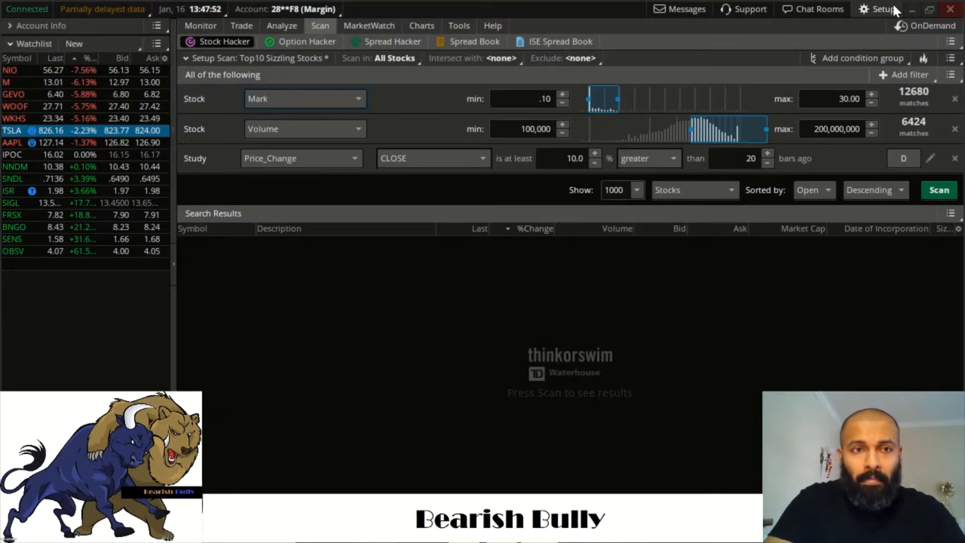
Browse the filter types, stock properties and study categories, keeping Mark and CLOSE unchanged
{"action": "left_click", "coordinate": [200, 25]}
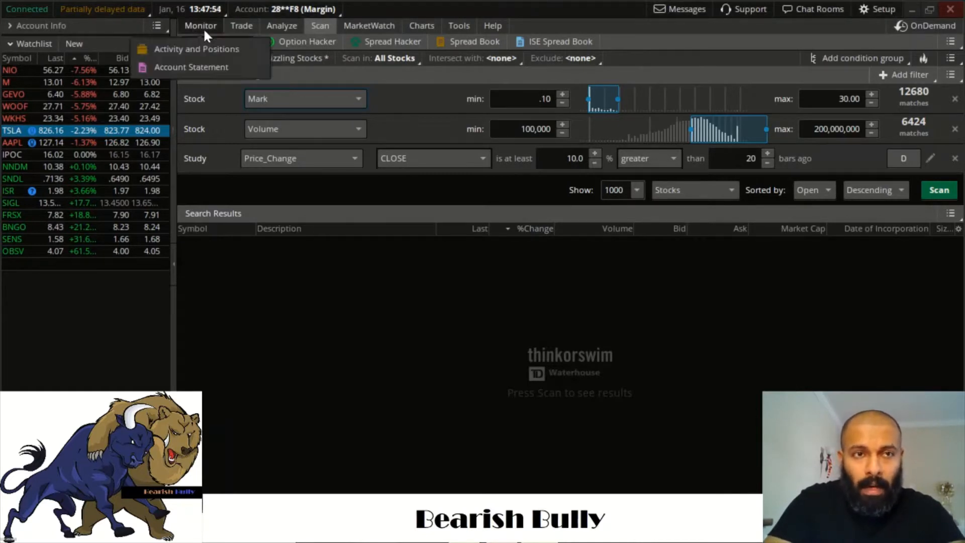
{"action": "left_click", "coordinate": [320, 25]}
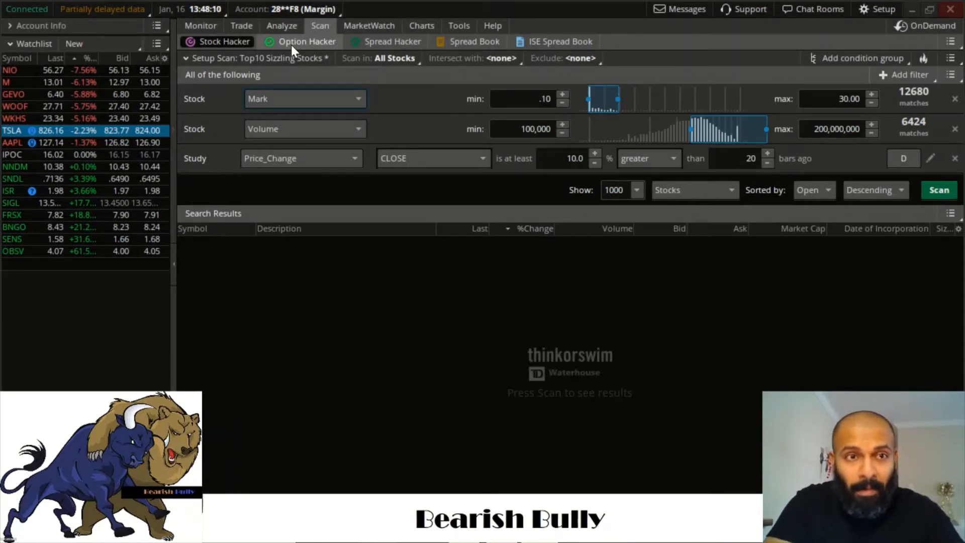
{"action": "mouse_move", "coordinate": [317, 78]}
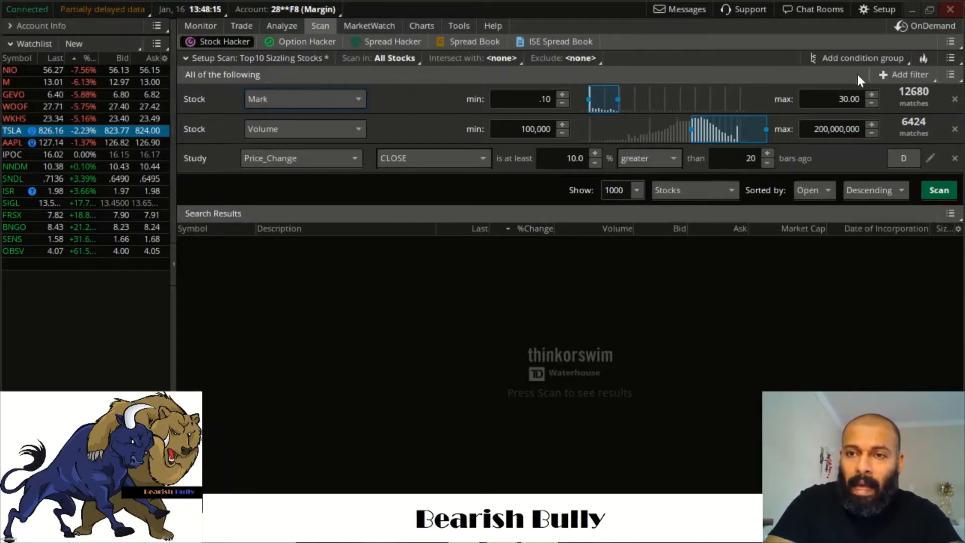
{"action": "left_click", "coordinate": [908, 74]}
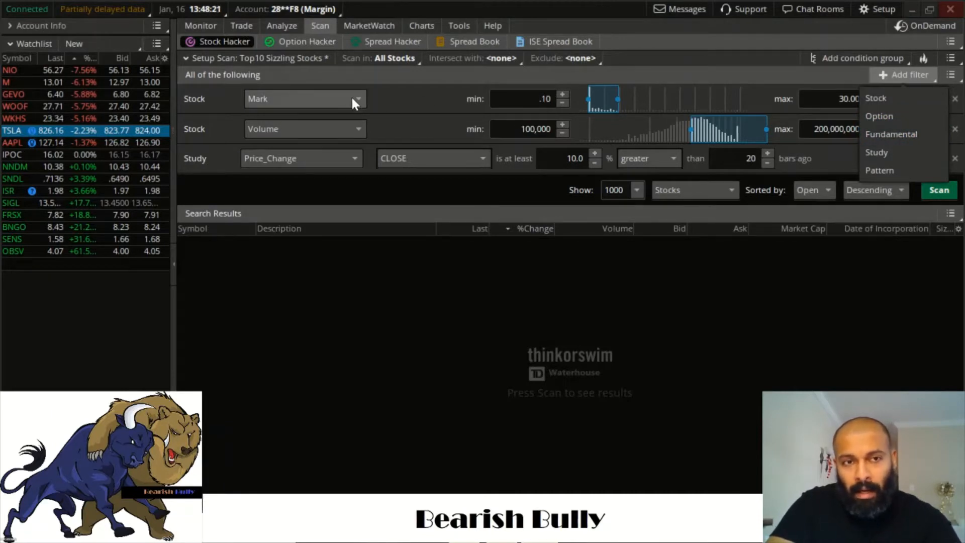
{"action": "left_click", "coordinate": [357, 99]}
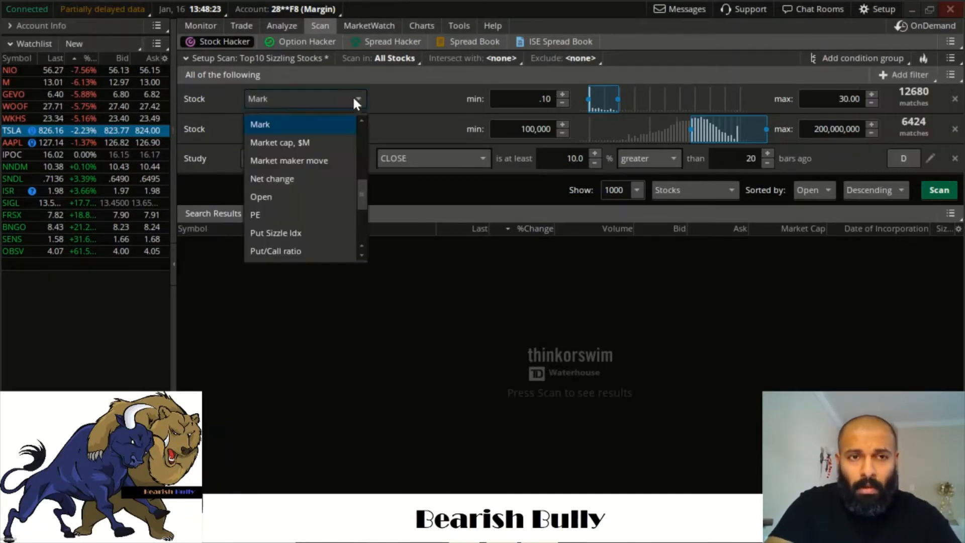
{"action": "mouse_move", "coordinate": [326, 132]}
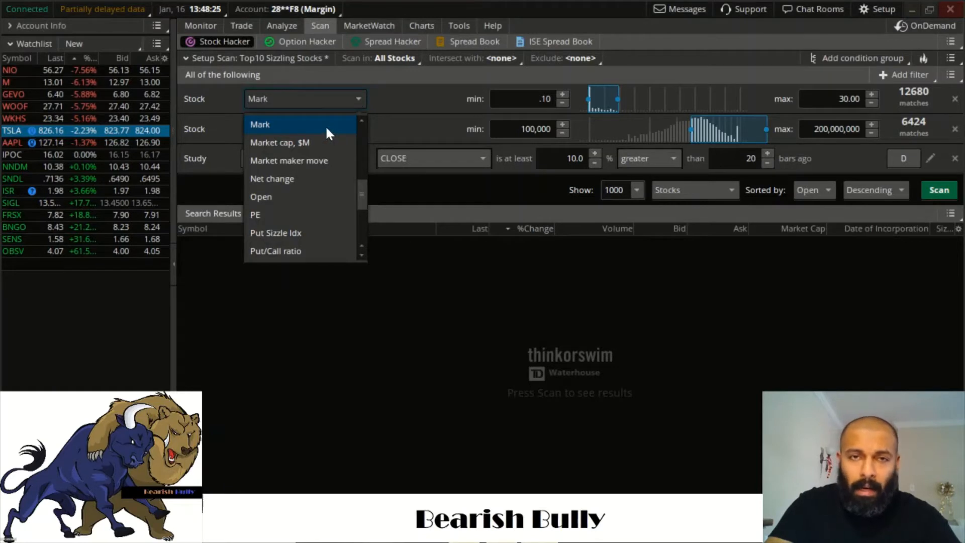
{"action": "mouse_move", "coordinate": [325, 142]}
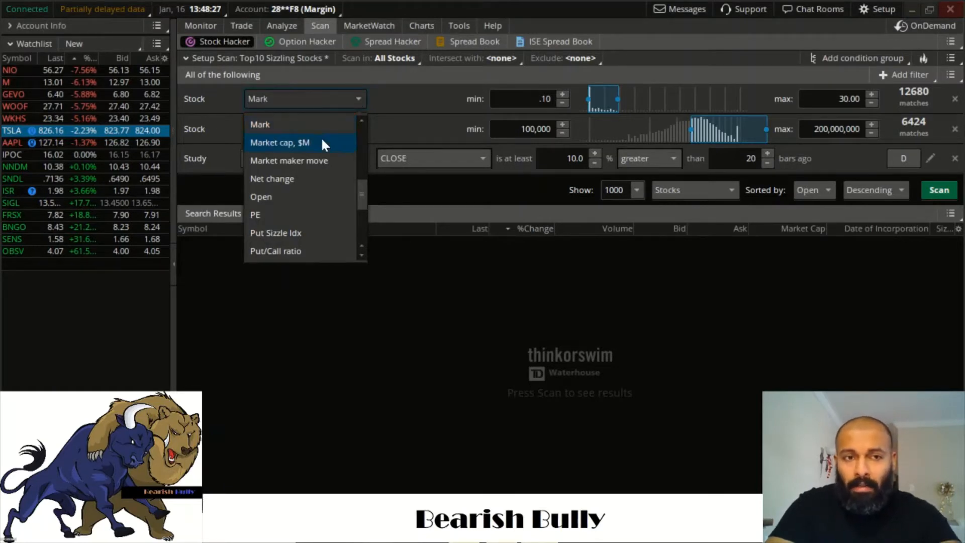
{"action": "mouse_move", "coordinate": [320, 159]}
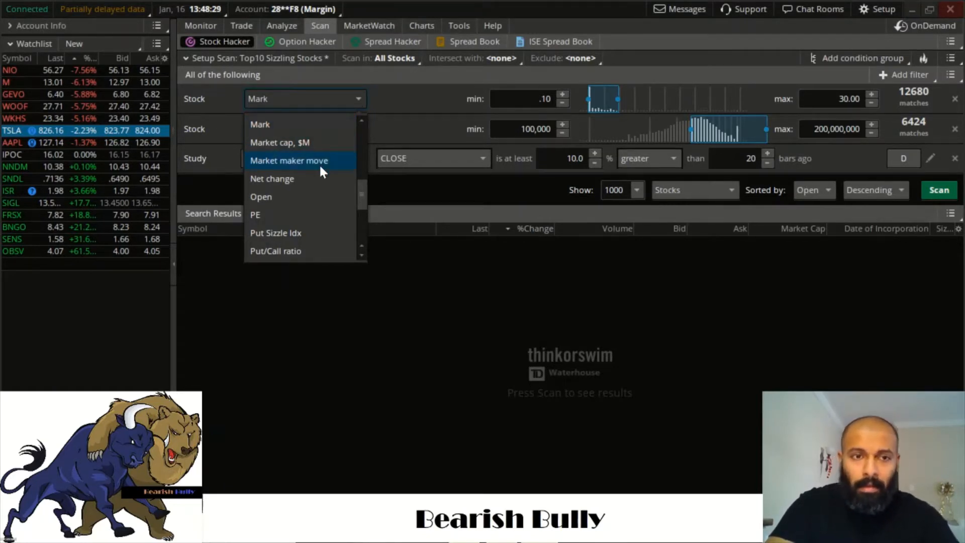
{"action": "mouse_move", "coordinate": [316, 214]}
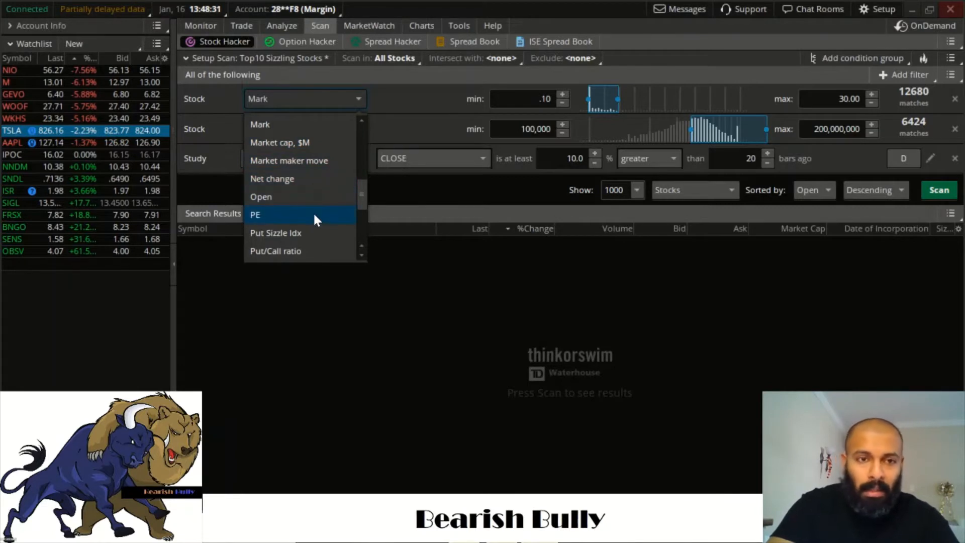
{"action": "mouse_move", "coordinate": [307, 142]}
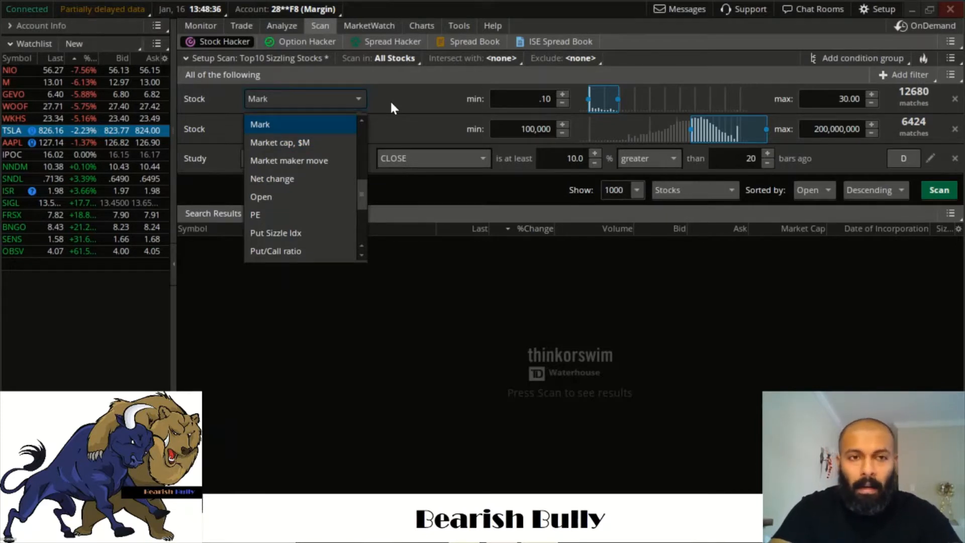
{"action": "left_click", "coordinate": [262, 128]}
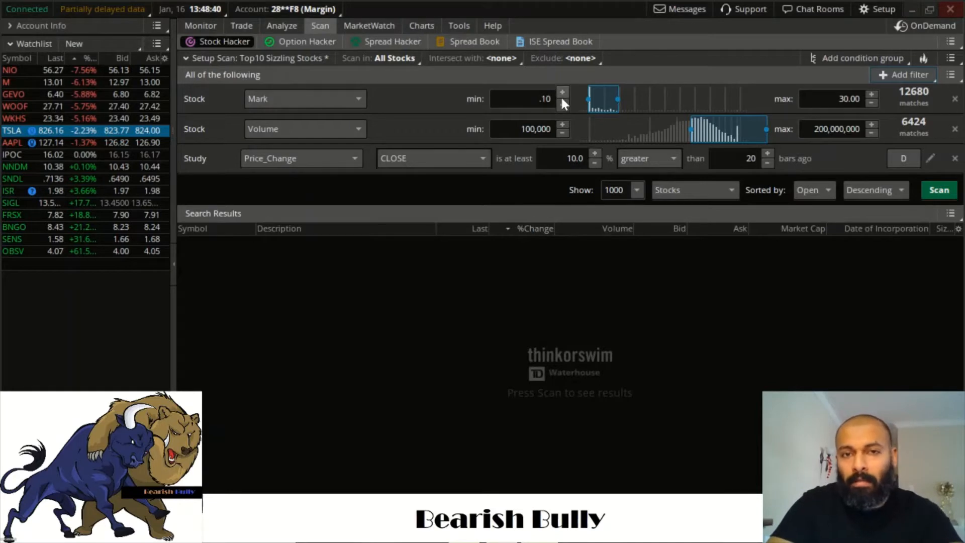
{"action": "mouse_move", "coordinate": [720, 88]}
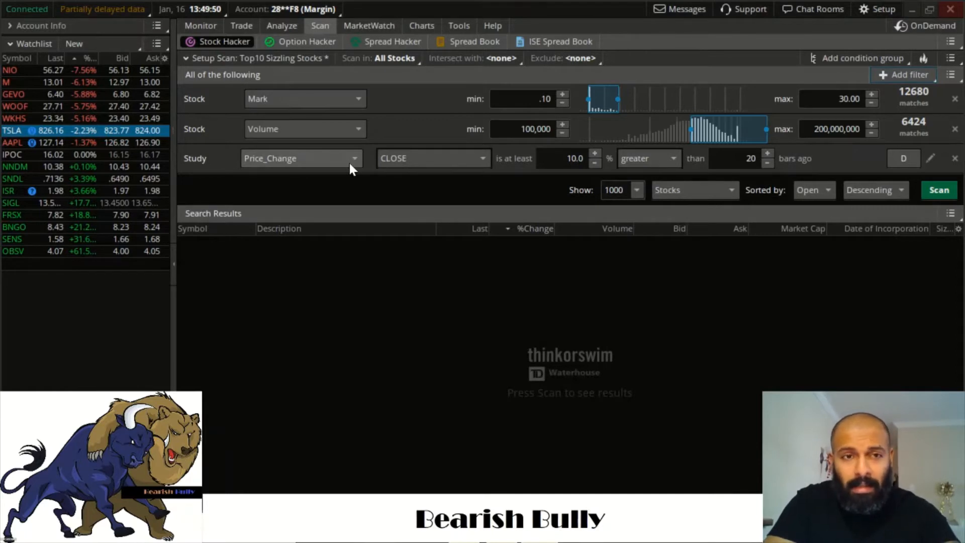
{"action": "left_click", "coordinate": [300, 158]}
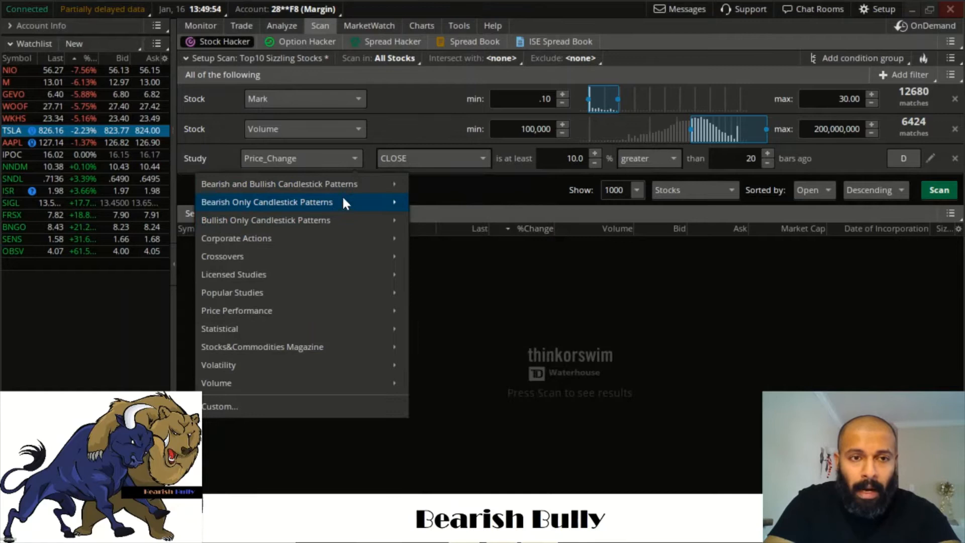
{"action": "mouse_move", "coordinate": [279, 183]}
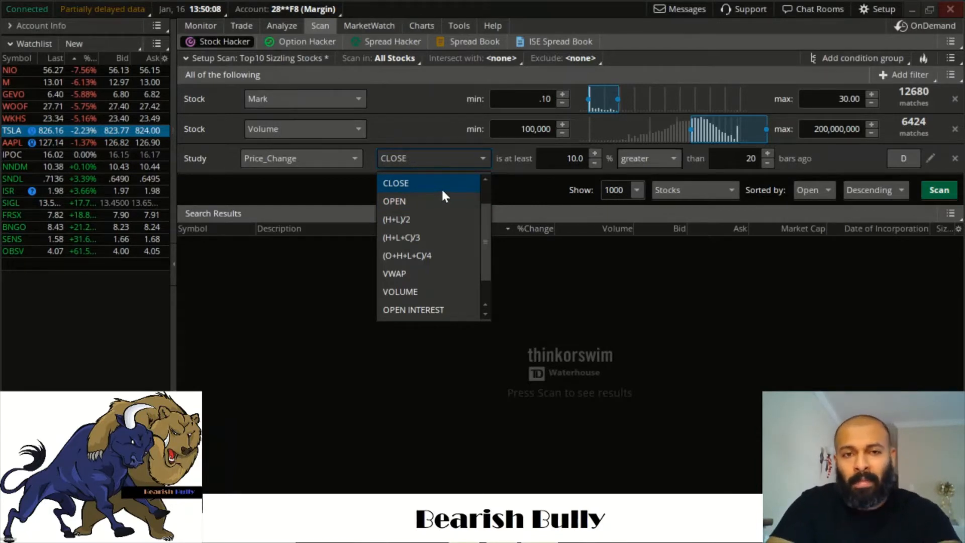
{"action": "left_click", "coordinate": [396, 183]}
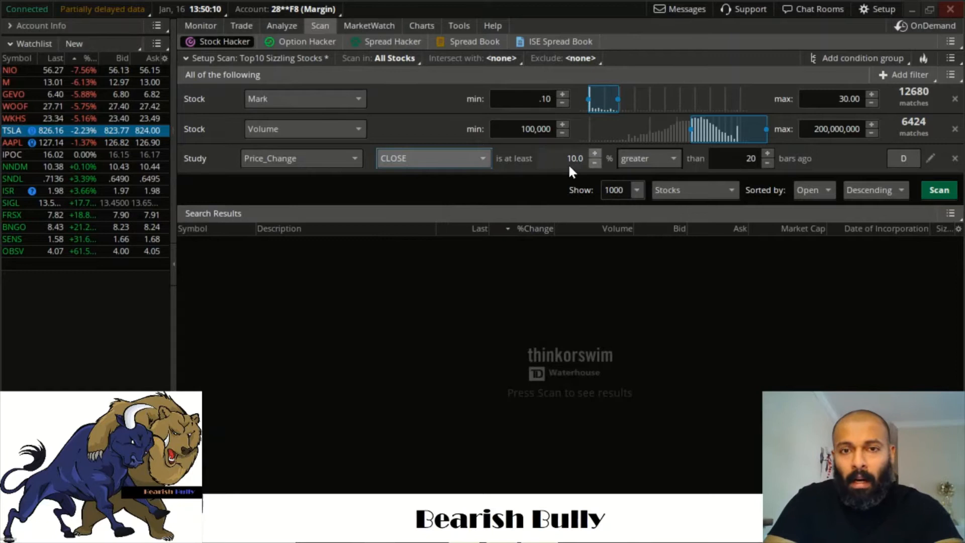
{"action": "mouse_move", "coordinate": [613, 163]}
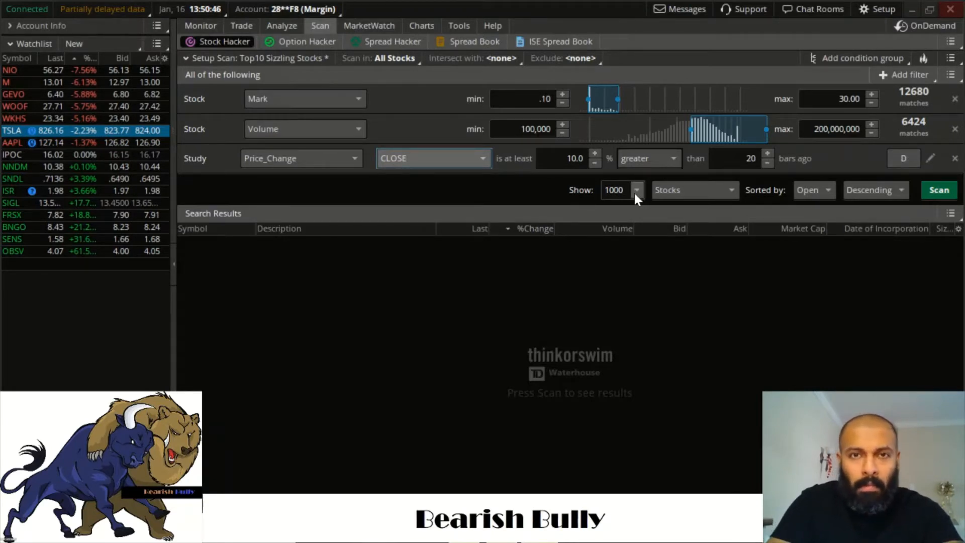
Set Show to 2000 results and review the sort-direction choices
{"action": "left_click", "coordinate": [637, 190]}
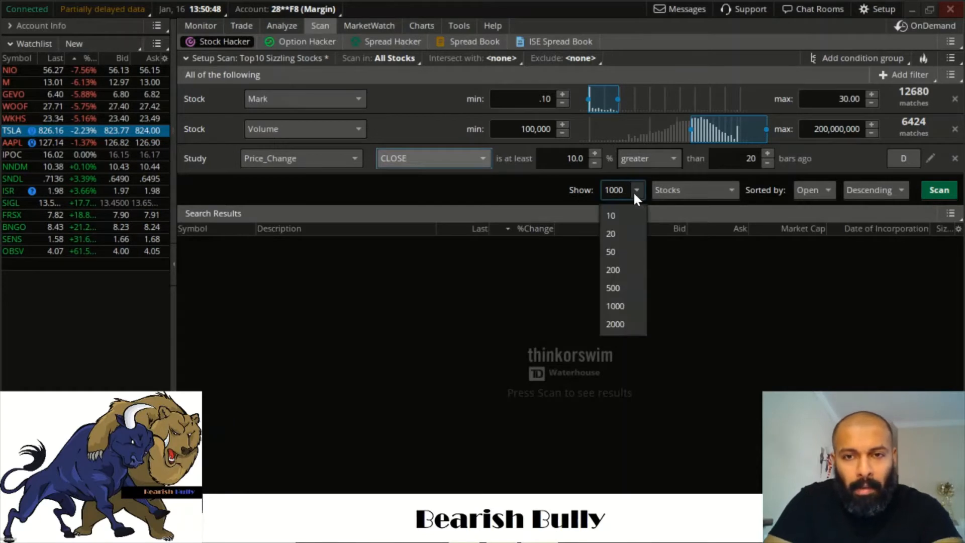
{"action": "mouse_move", "coordinate": [612, 215]}
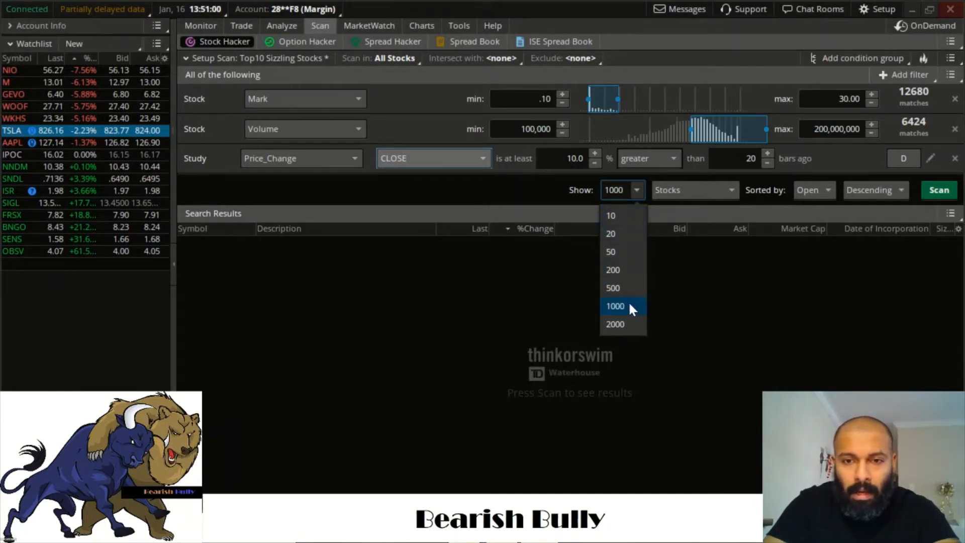
{"action": "left_click", "coordinate": [615, 325]}
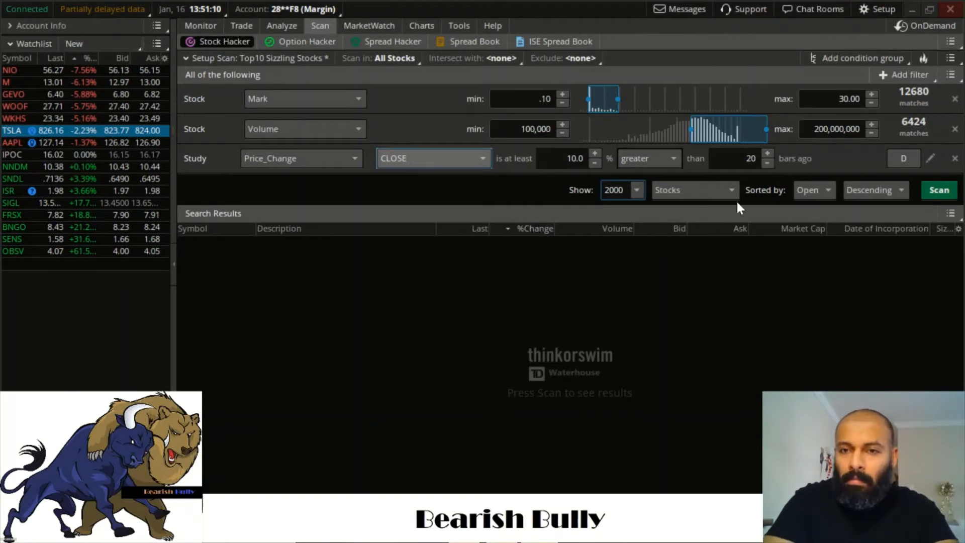
{"action": "left_click", "coordinate": [694, 190]}
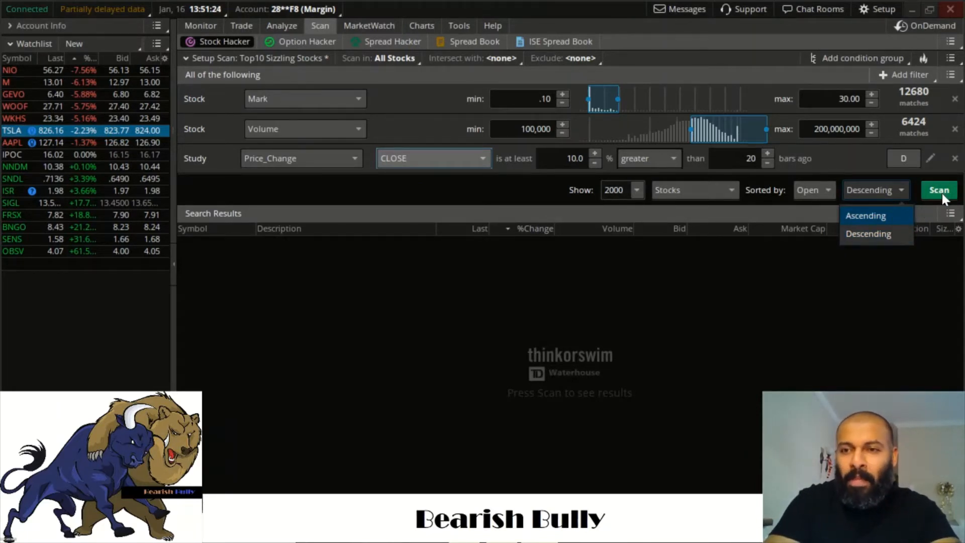
Keep Descending order, run the scan and accept the many-symbols warning, returning 1,589 matches
{"action": "left_click", "coordinate": [867, 233]}
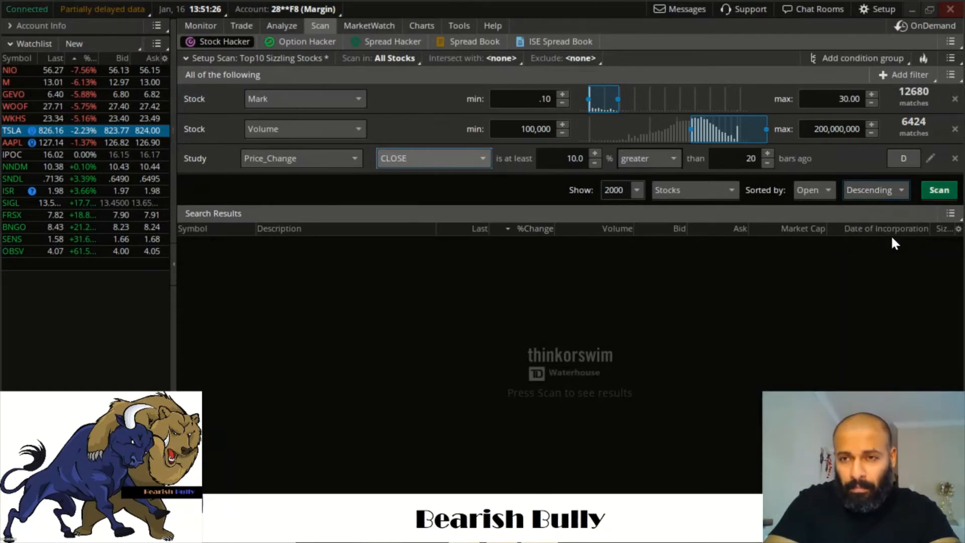
{"action": "left_click", "coordinate": [939, 190]}
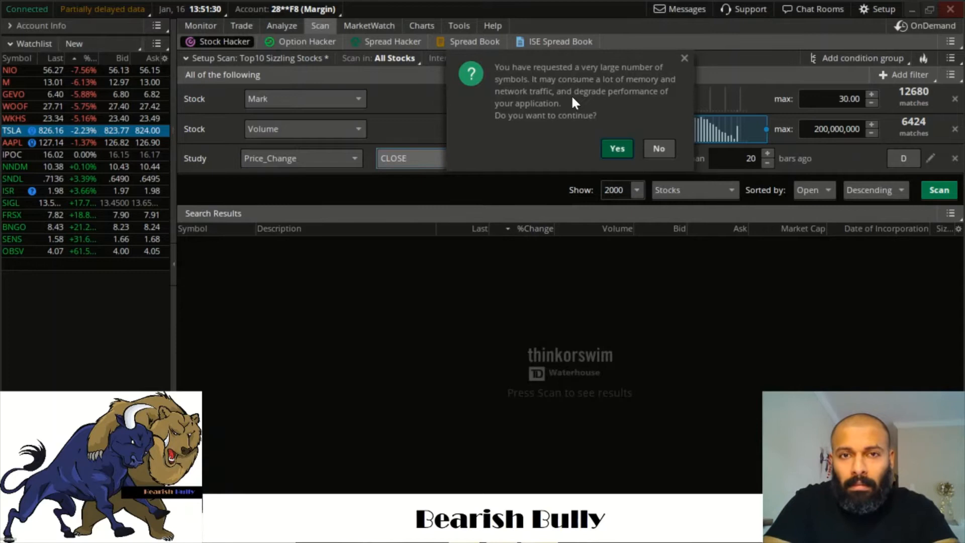
{"action": "mouse_move", "coordinate": [636, 97]}
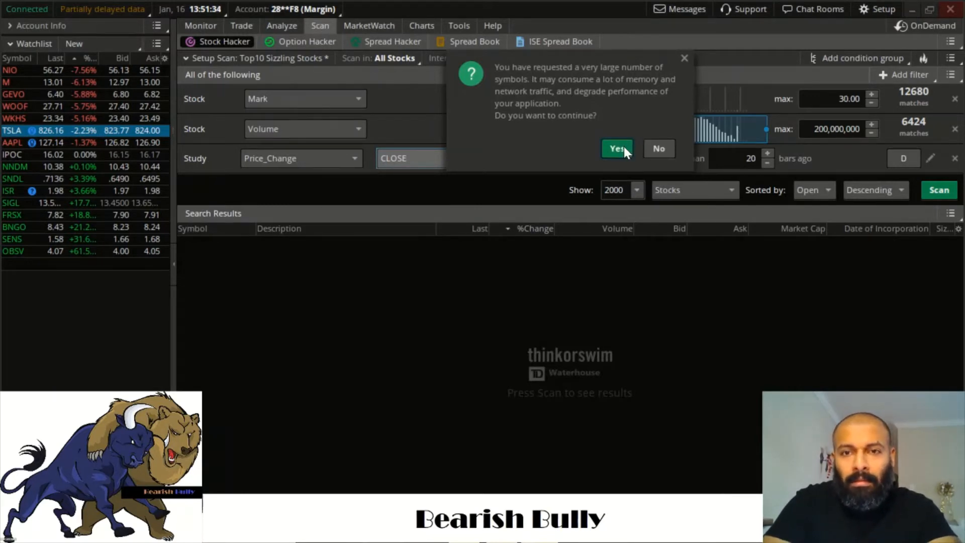
{"action": "left_click", "coordinate": [617, 149]}
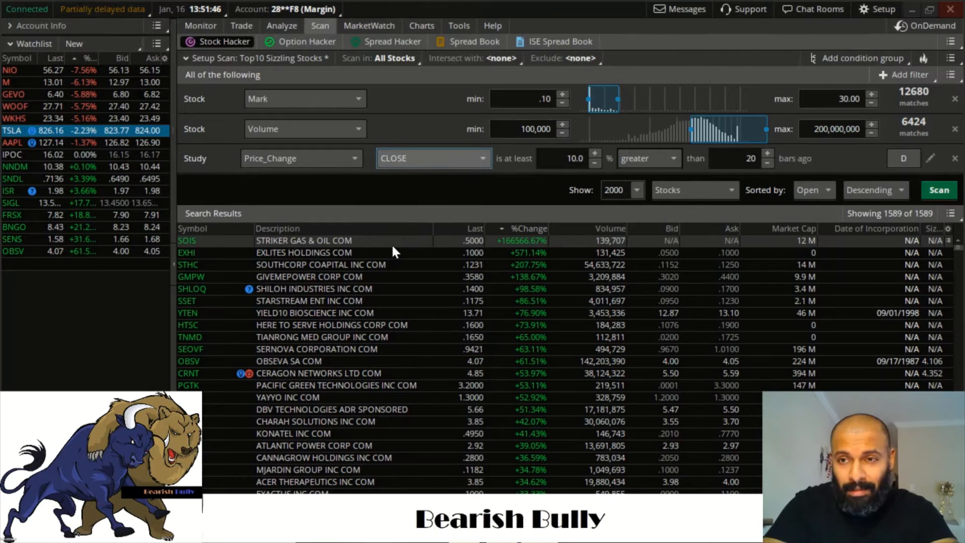
{"action": "mouse_move", "coordinate": [514, 252]}
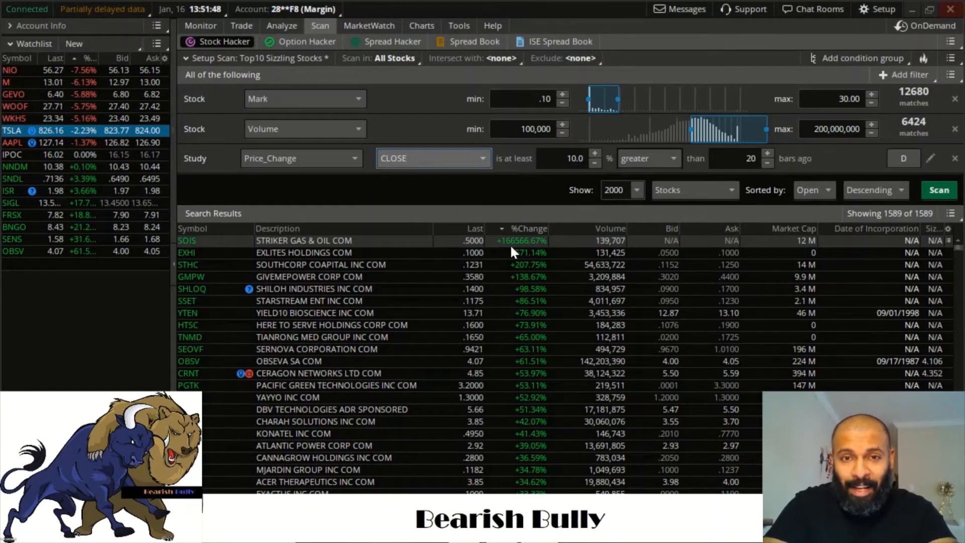
{"action": "mouse_move", "coordinate": [515, 253]}
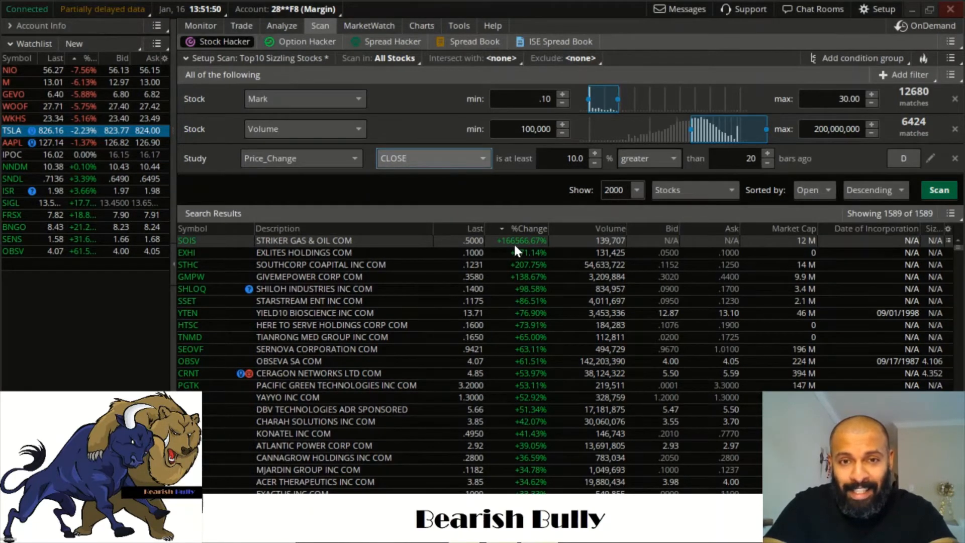
{"action": "mouse_move", "coordinate": [523, 250]}
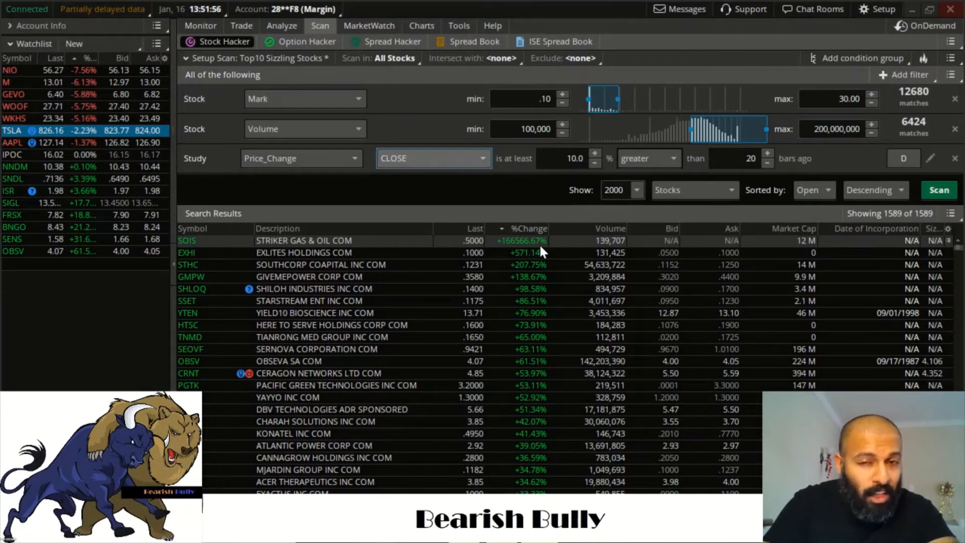
{"action": "mouse_move", "coordinate": [583, 252]}
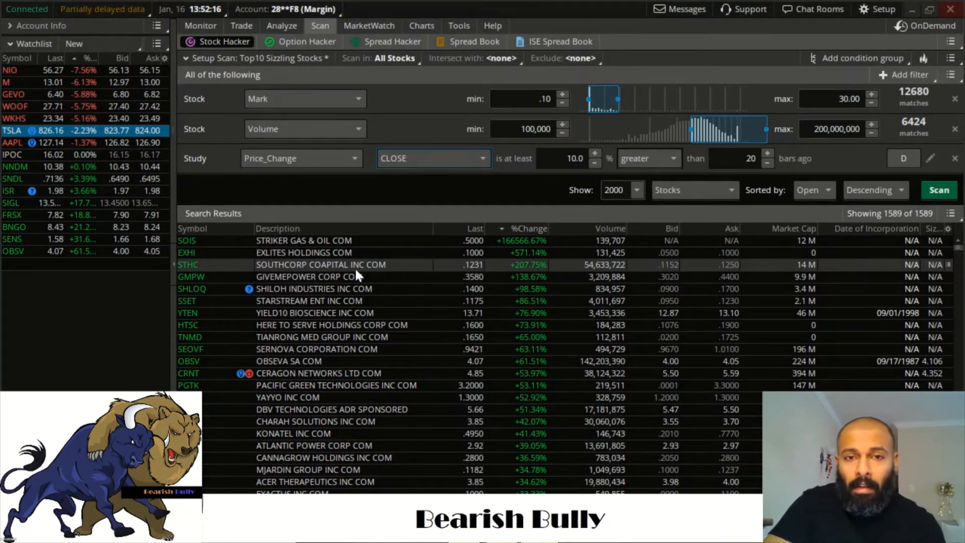
{"action": "mouse_move", "coordinate": [531, 273]}
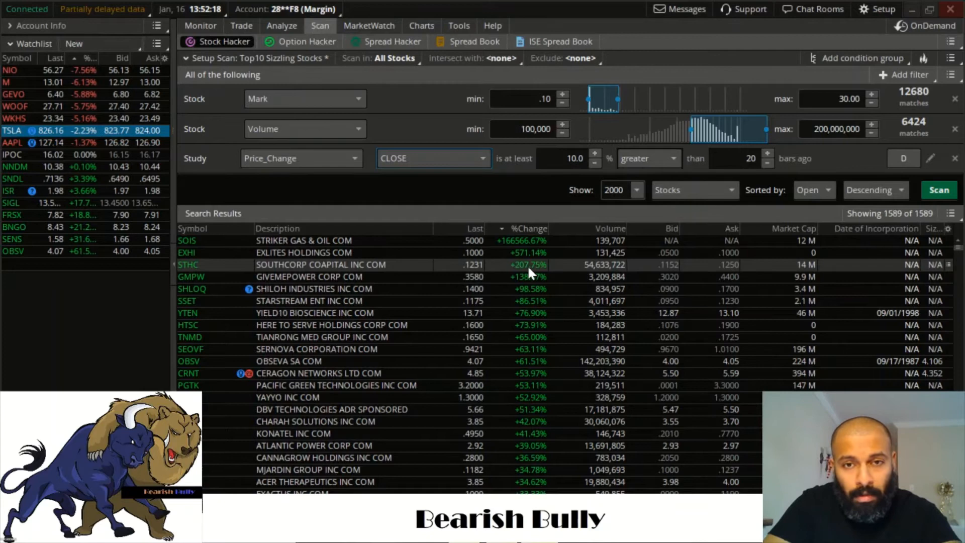
{"action": "mouse_move", "coordinate": [560, 270]}
{"action": "type", "text": "1000000"}
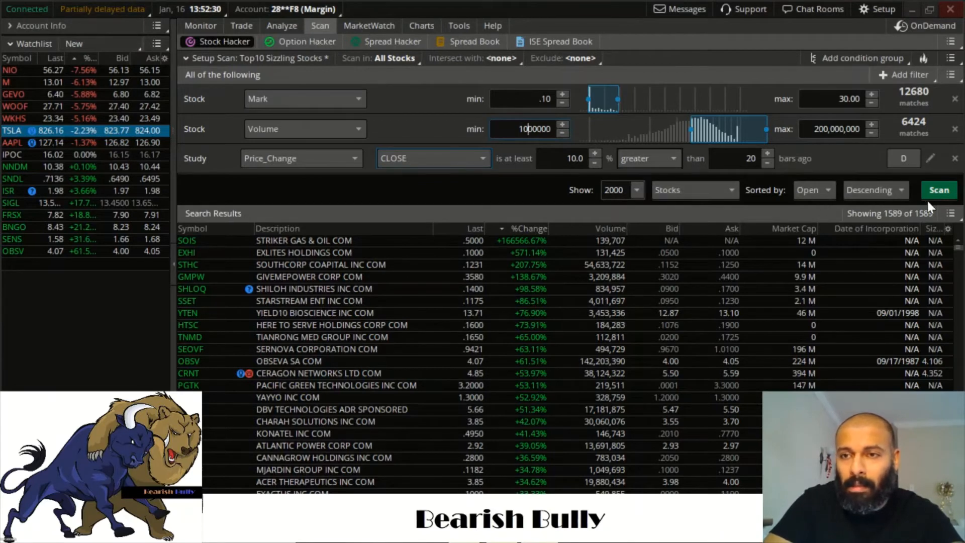
Rerun the scan with the higher volume minimum for 597 matches, then view the Tesla daily chart
{"action": "left_click", "coordinate": [938, 190]}
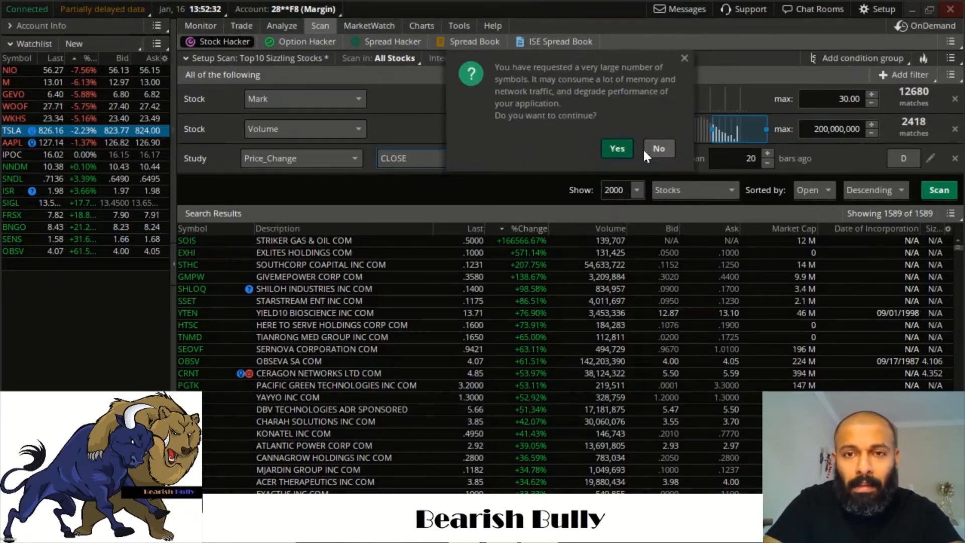
{"action": "left_click", "coordinate": [616, 149]}
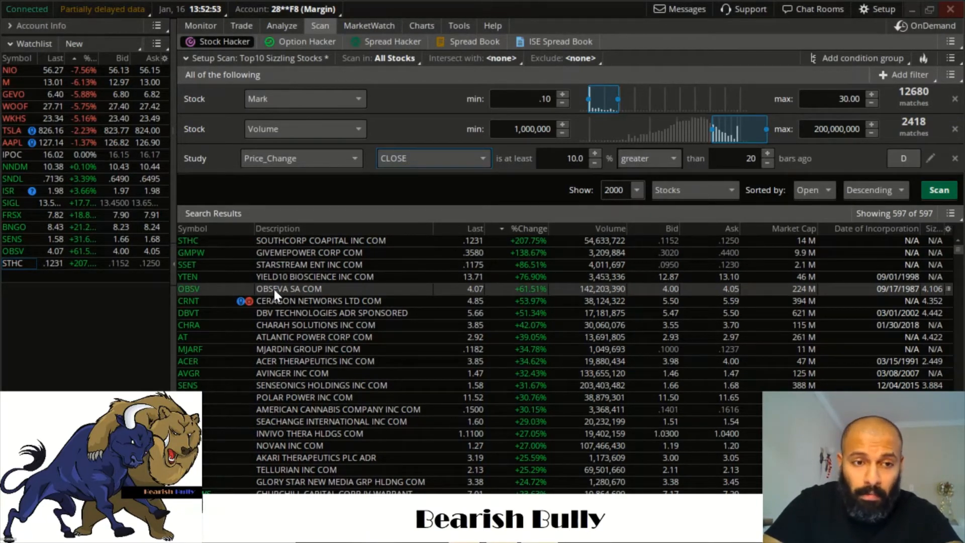
{"action": "mouse_move", "coordinate": [284, 385]}
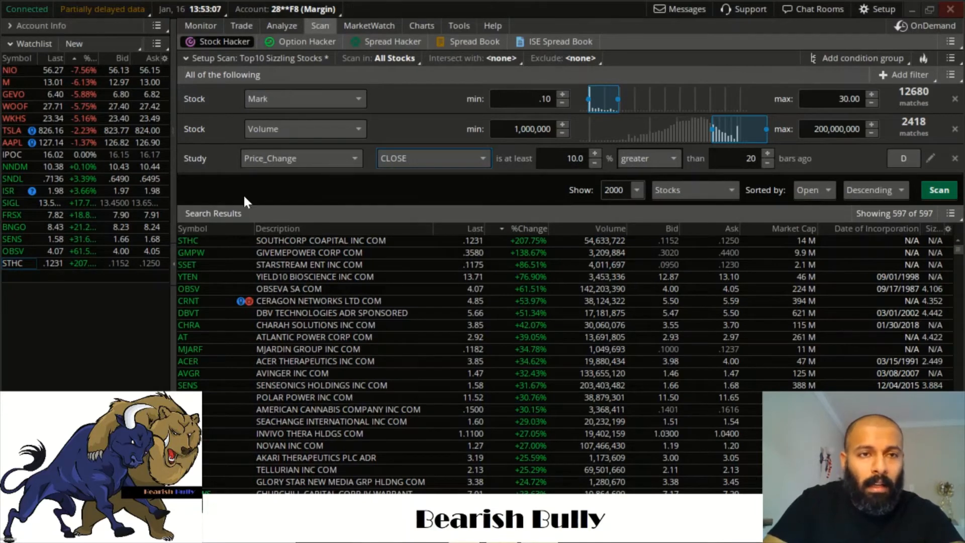
{"action": "left_click", "coordinate": [422, 26]}
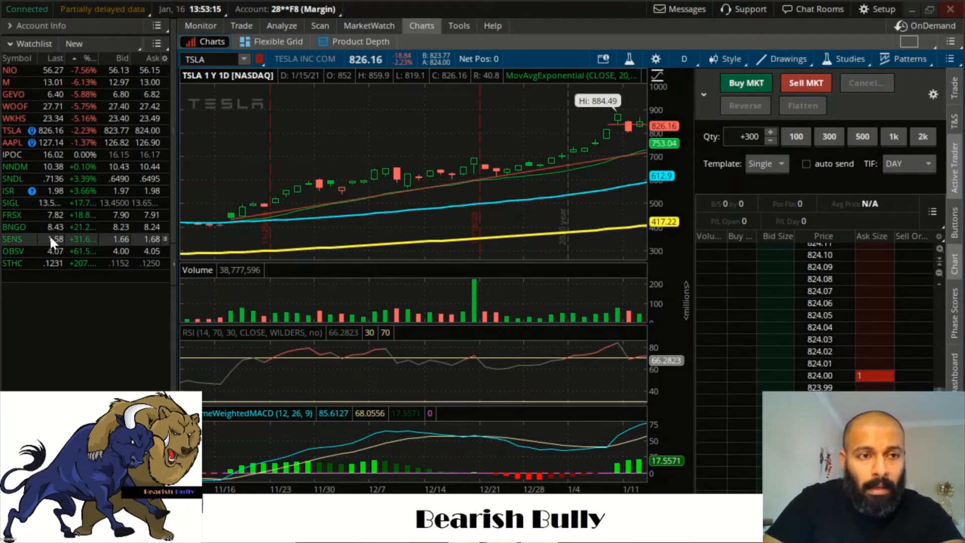
View the SENS one-year daily chart, then return to the 597 scan results
{"action": "left_click", "coordinate": [12, 239]}
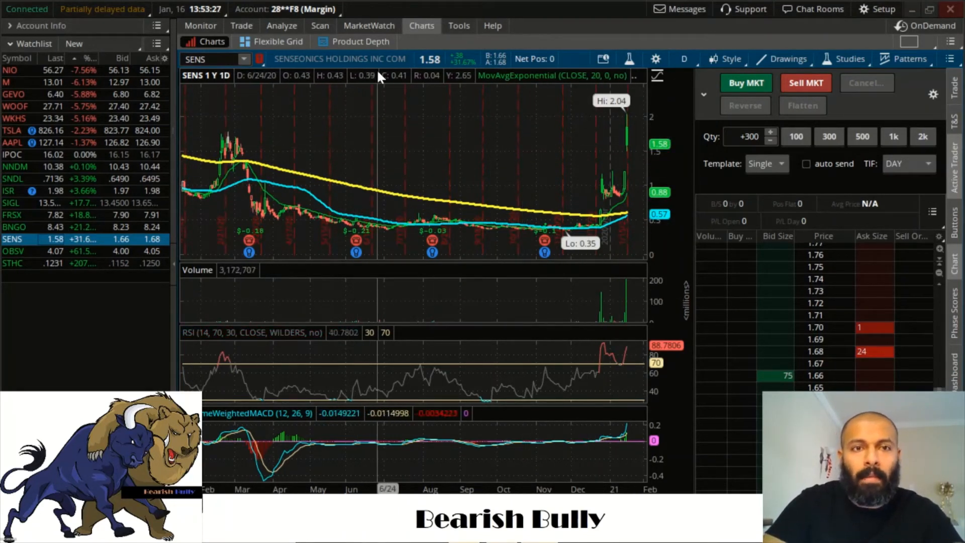
{"action": "left_click", "coordinate": [320, 25]}
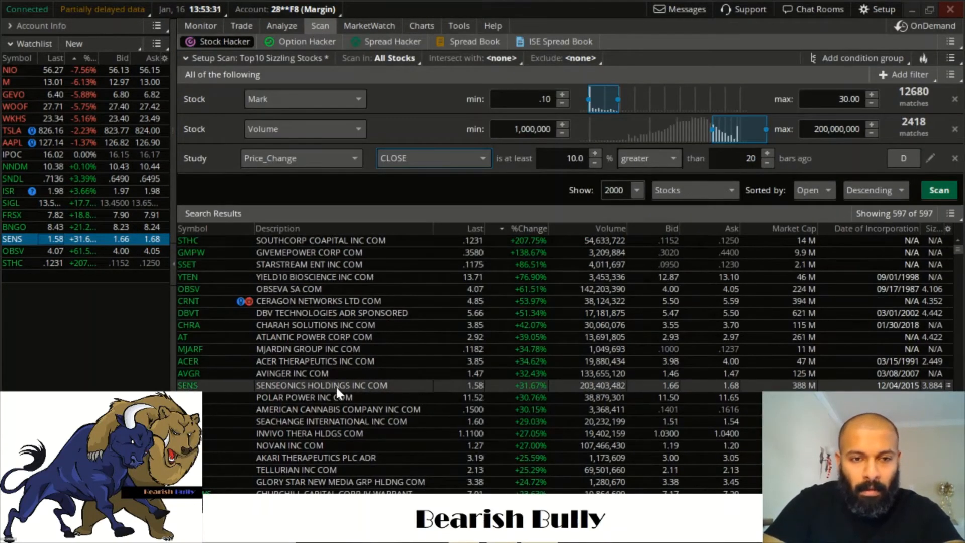
{"action": "mouse_move", "coordinate": [592, 394]}
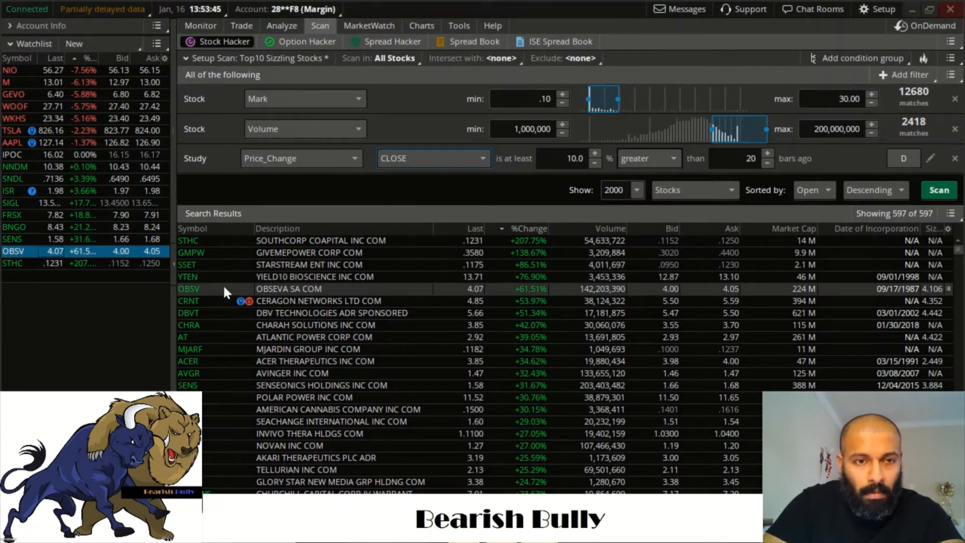
{"action": "mouse_move", "coordinate": [319, 293]}
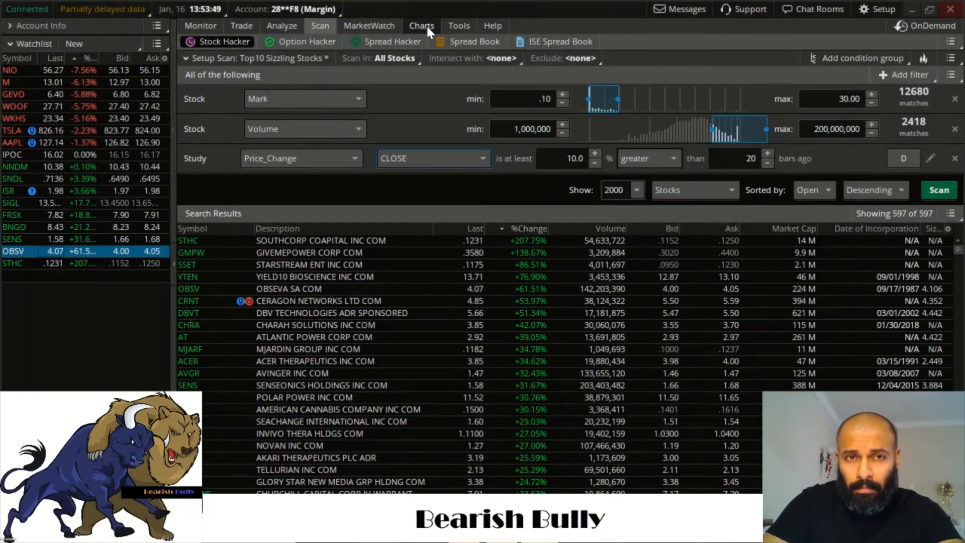
Show the OBSV one-year daily chart, up about 61% on heavy volume
{"action": "left_click", "coordinate": [421, 25]}
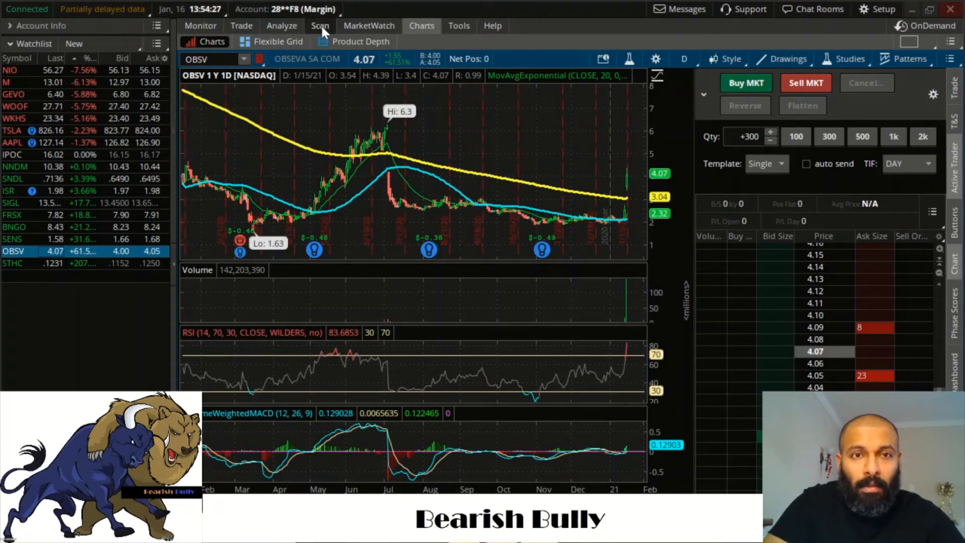
Return to the scan results and sort them by Volume descending, Sundial Growers on top
{"action": "left_click", "coordinate": [319, 25]}
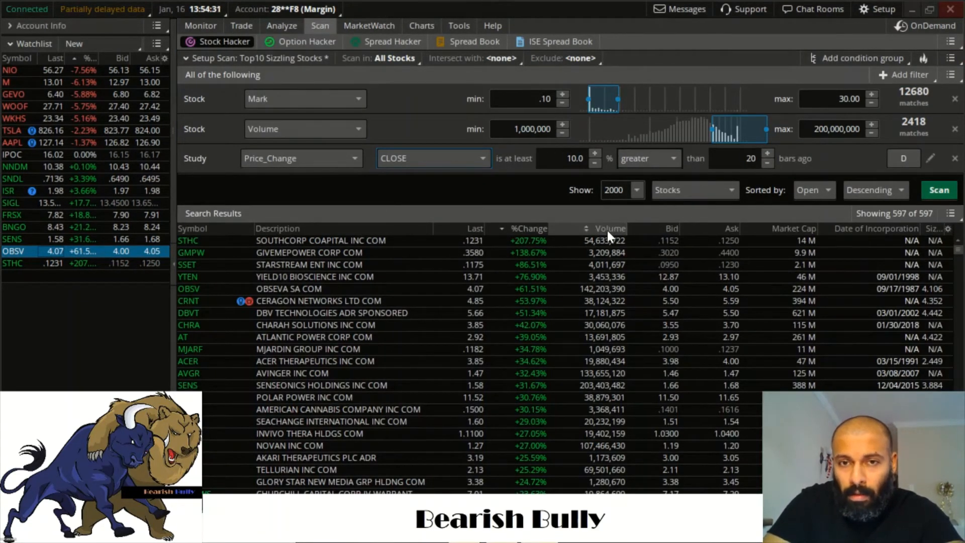
{"action": "left_click", "coordinate": [610, 228]}
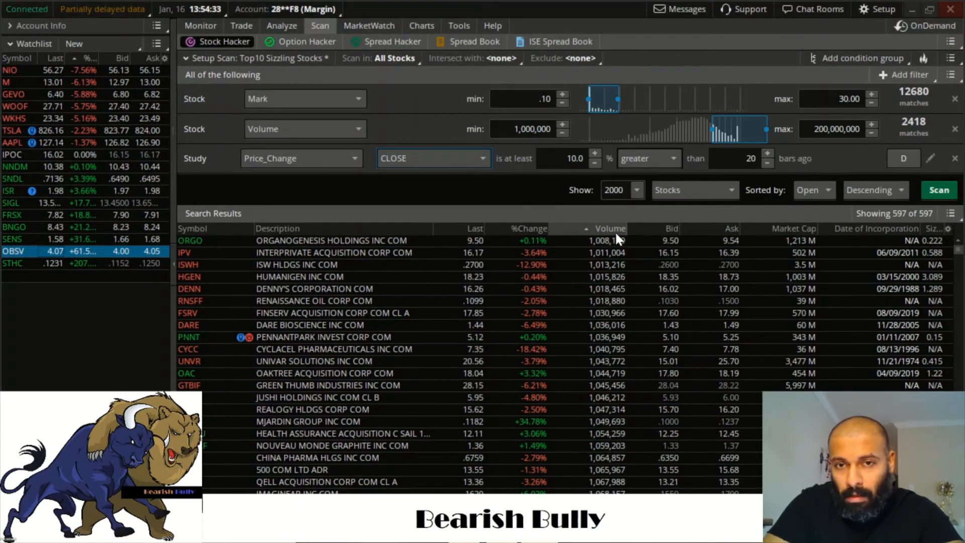
{"action": "left_click", "coordinate": [610, 228]}
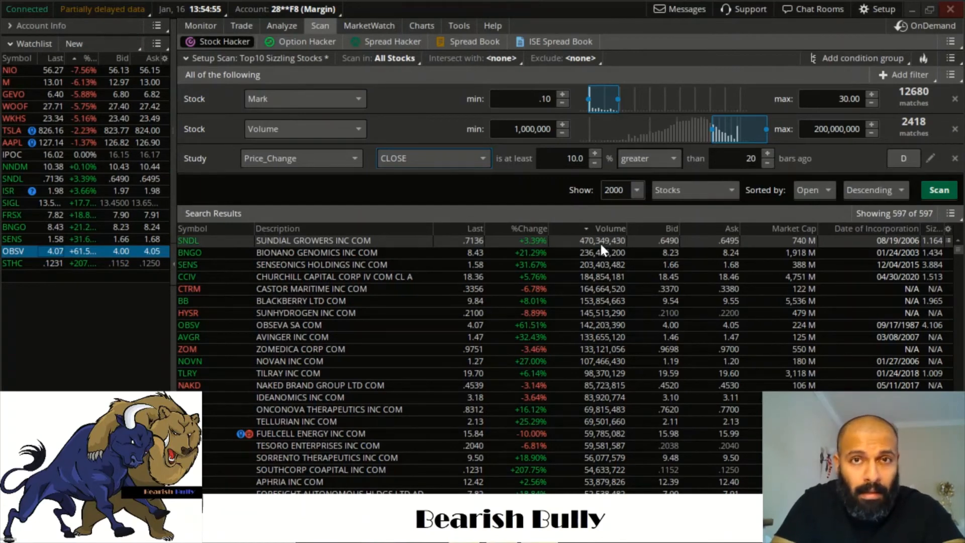
{"action": "mouse_move", "coordinate": [424, 249]}
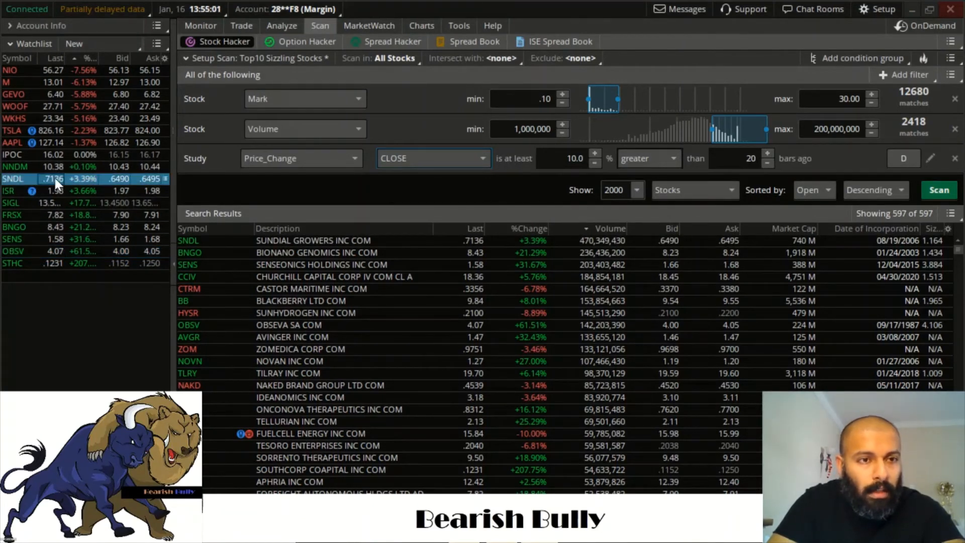
Show the SNDL chart with 20 days of hourly candles and its news headlines
{"action": "left_click", "coordinate": [421, 25]}
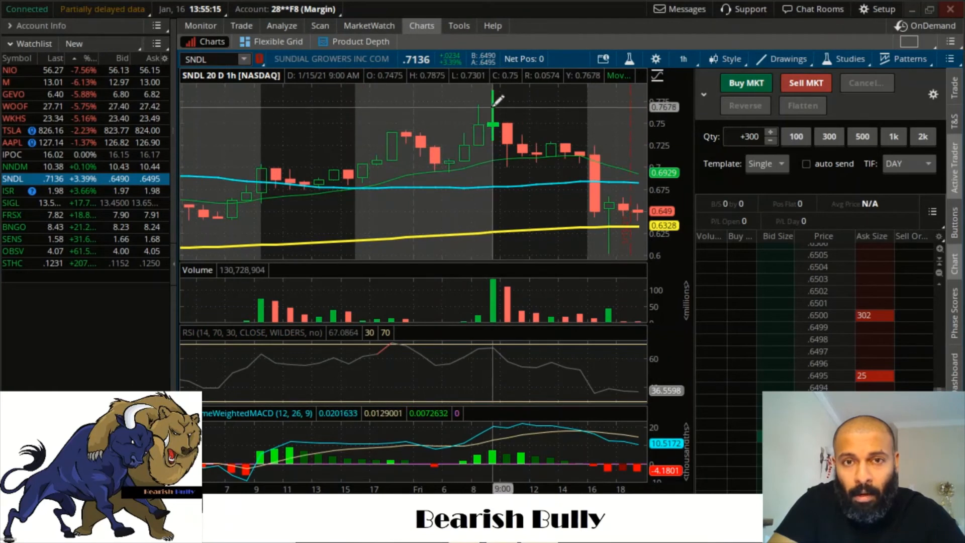
{"action": "mouse_move", "coordinate": [526, 135]}
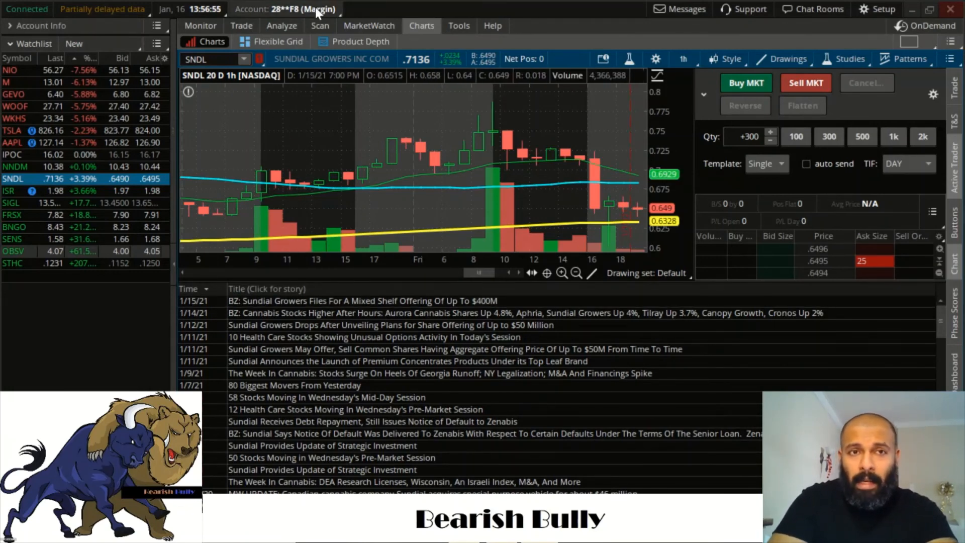
Return to the scan results and review the Customize columns dialog without changing columns
{"action": "left_click", "coordinate": [320, 25]}
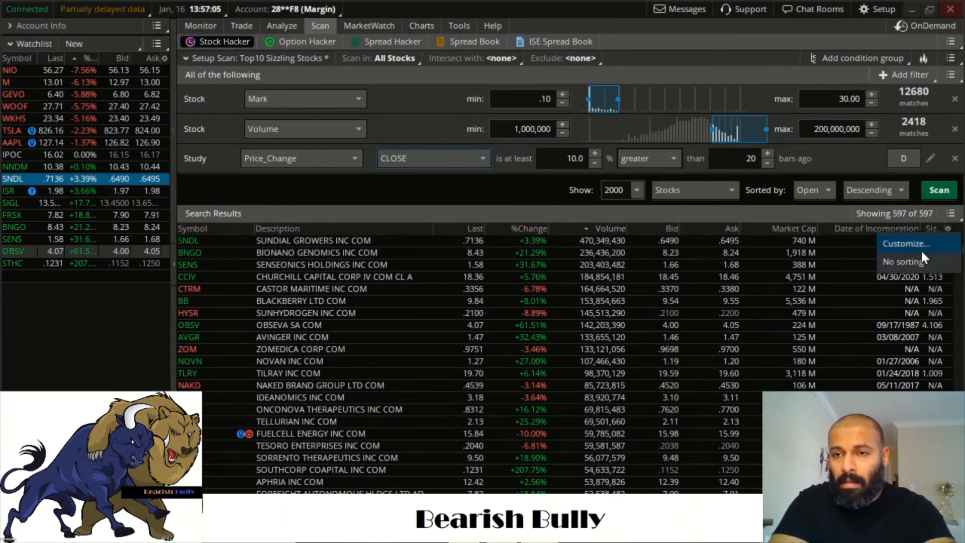
{"action": "left_click", "coordinate": [904, 243]}
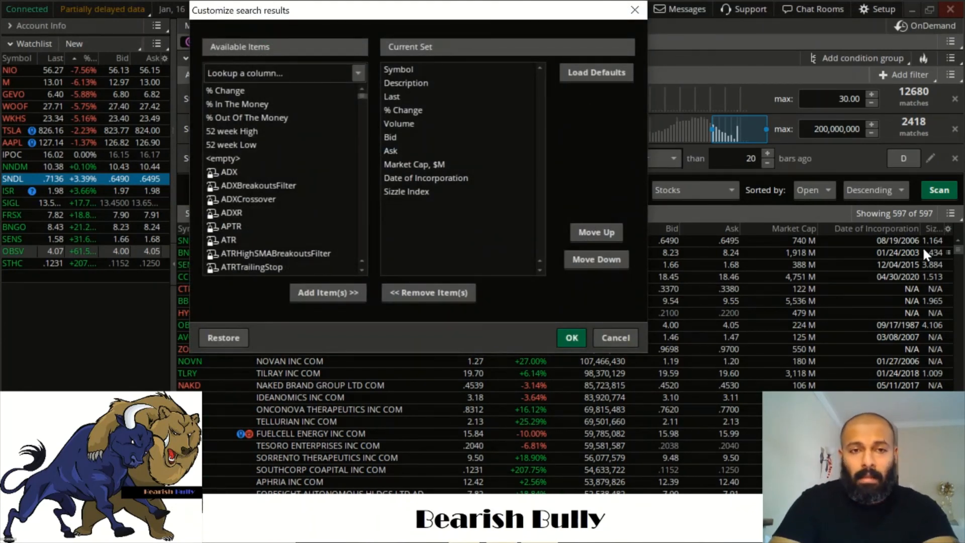
{"action": "mouse_move", "coordinate": [616, 203]}
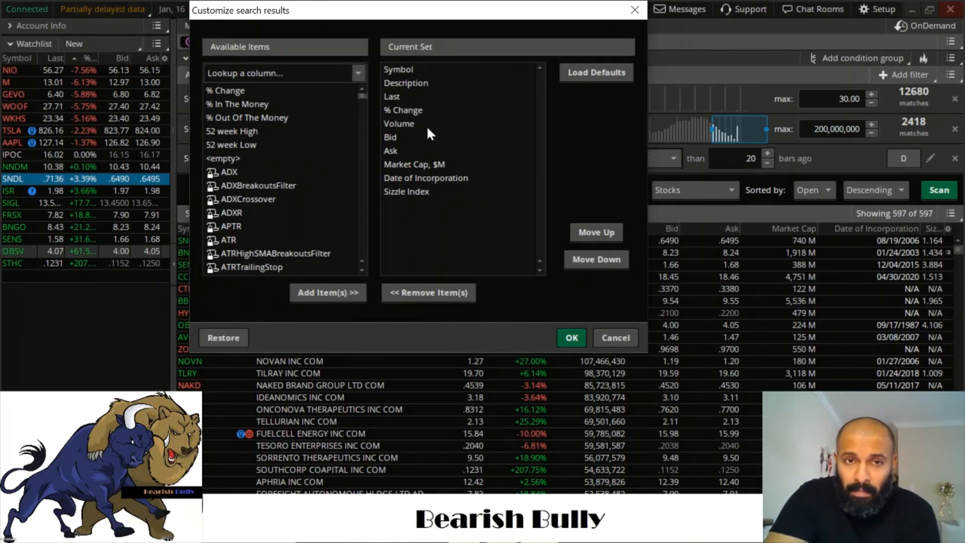
{"action": "mouse_move", "coordinate": [293, 210]}
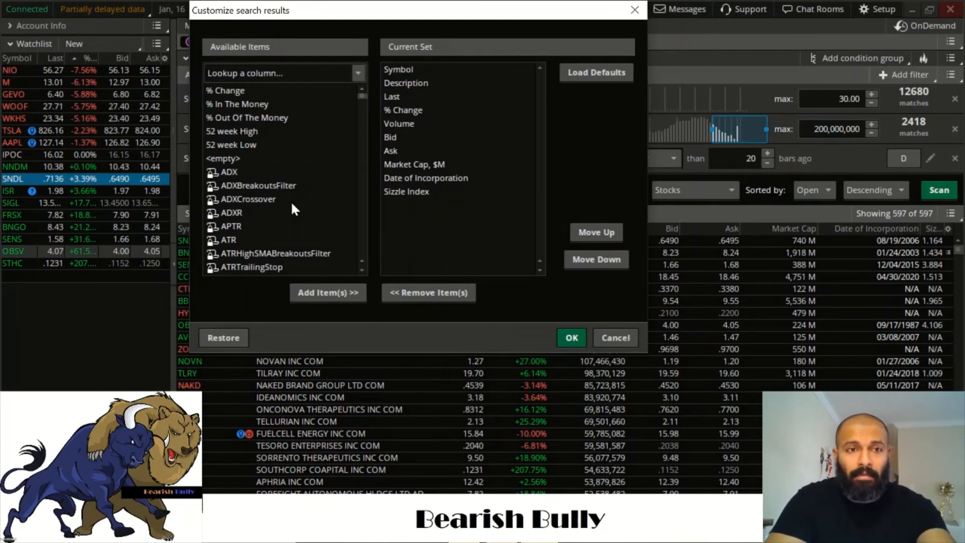
{"action": "mouse_move", "coordinate": [589, 320]}
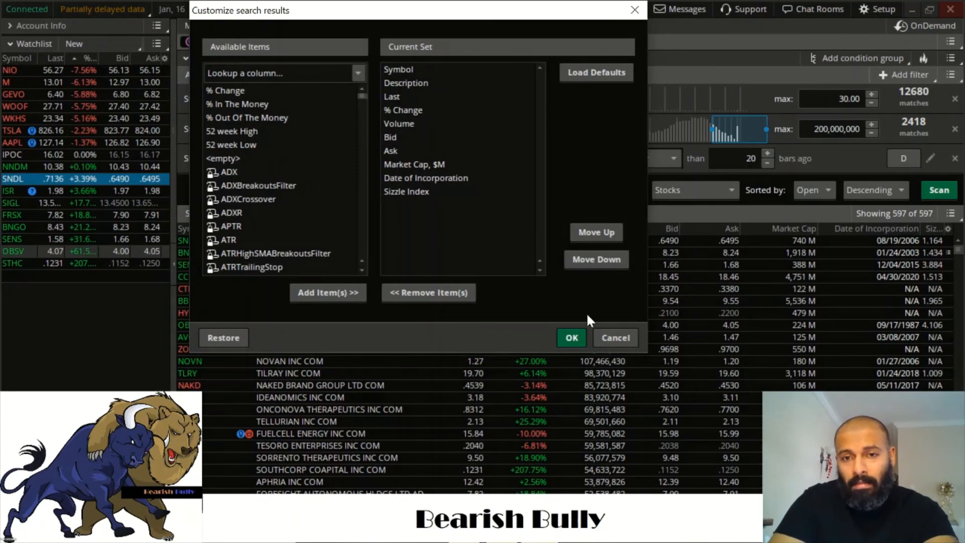
{"action": "left_click", "coordinate": [571, 338]}
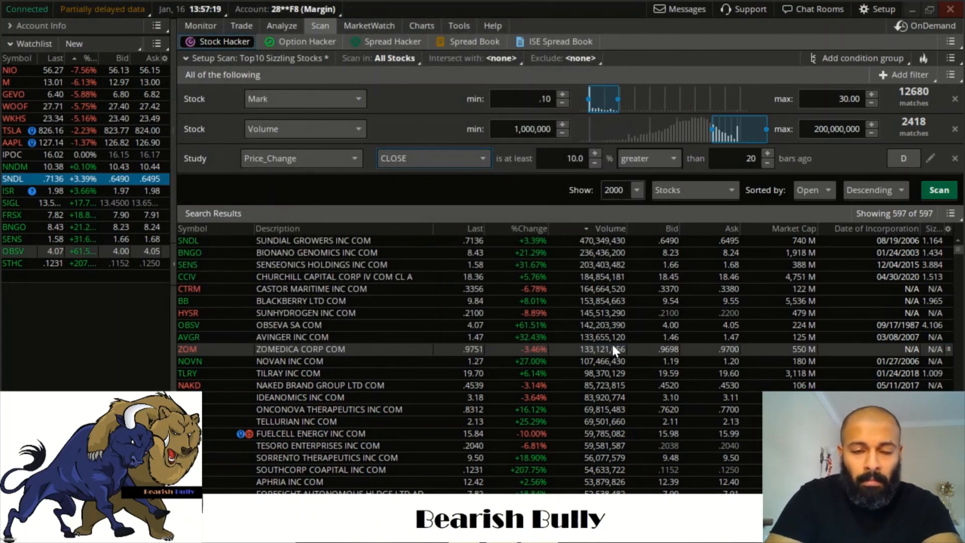